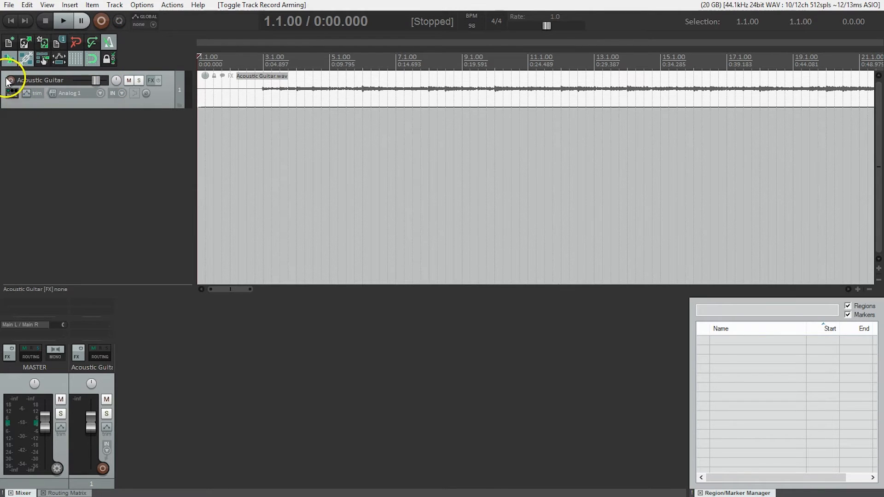
# Record-arm the Acoustic Guitar track so its input levels show on the meters
pyautogui.click(10, 80)
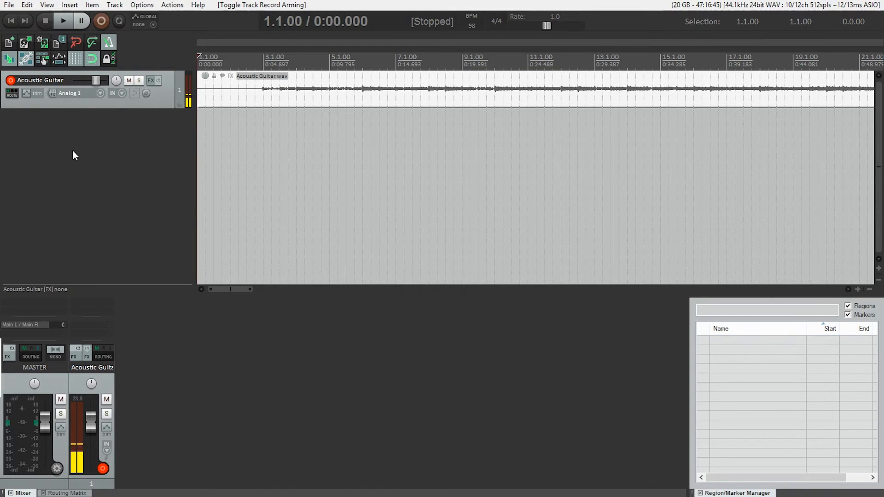
# Start recording a second guitar take onto the armed Acoustic Guitar track
pyautogui.press('ctrl+r')
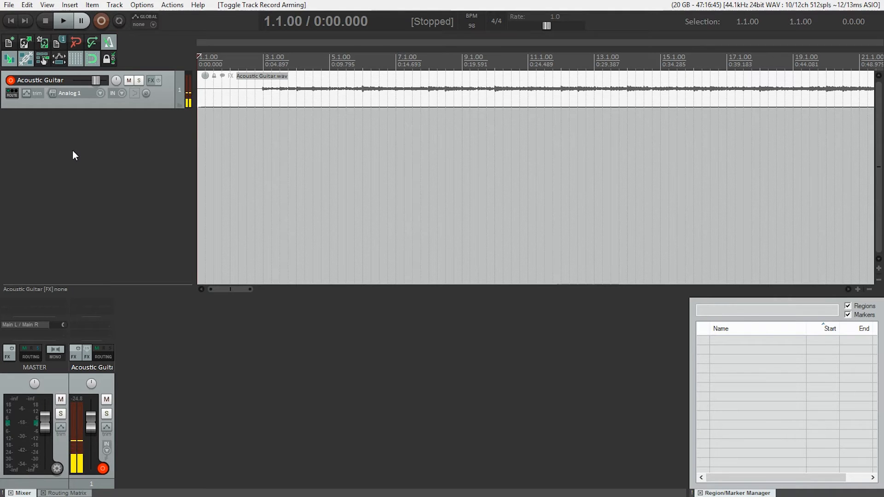
pyautogui.click(63, 21)
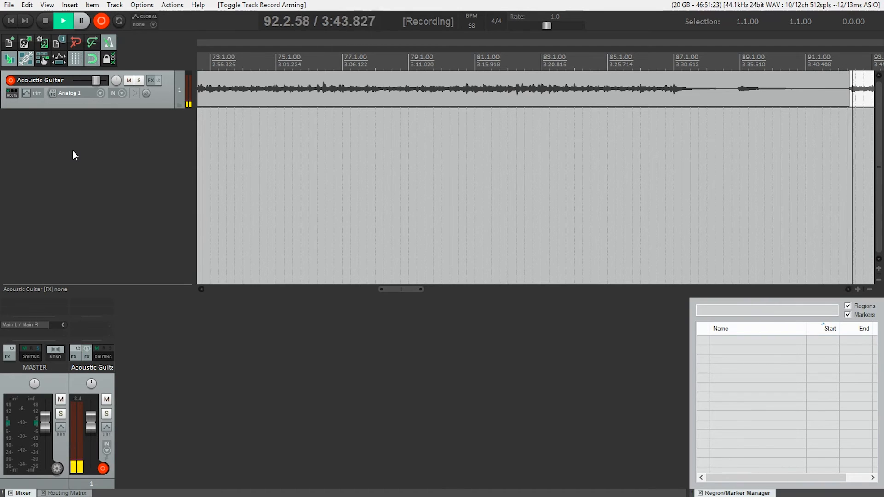
# Stop recording to keep the new take as Take 2, then return the playhead to the start
pyautogui.press('space')
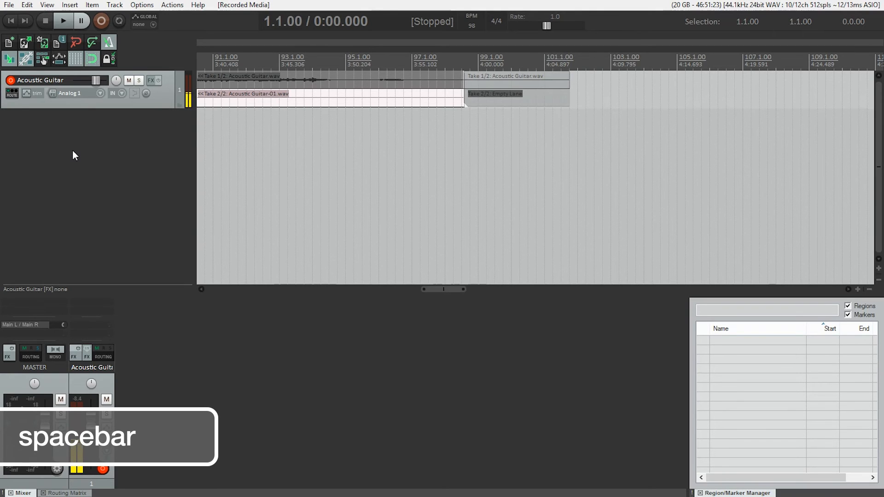
pyautogui.press('space')
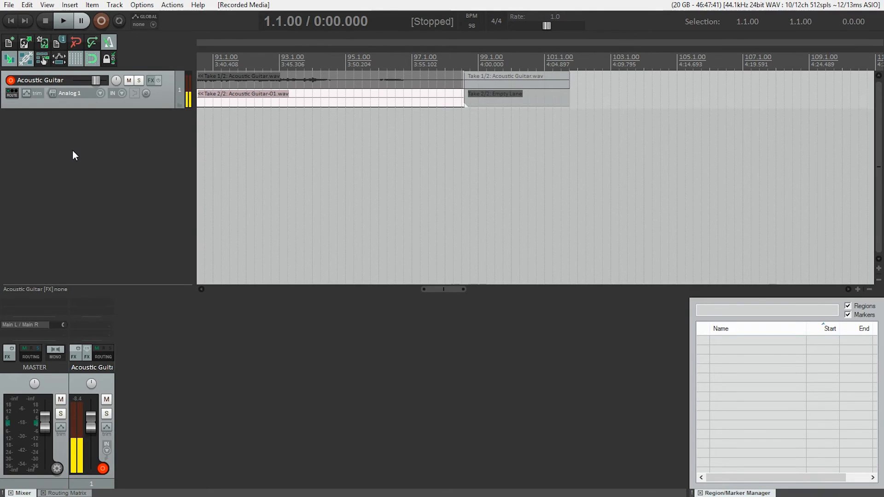
pyautogui.press('home')
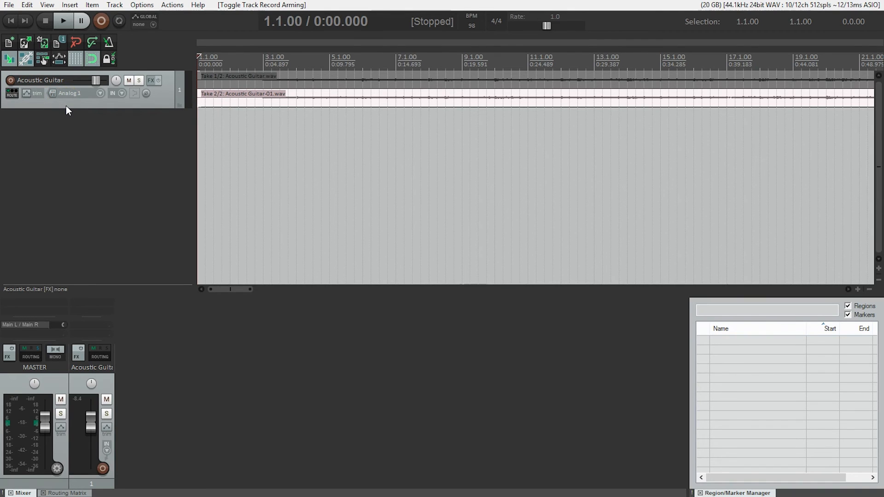
pyautogui.press('space')
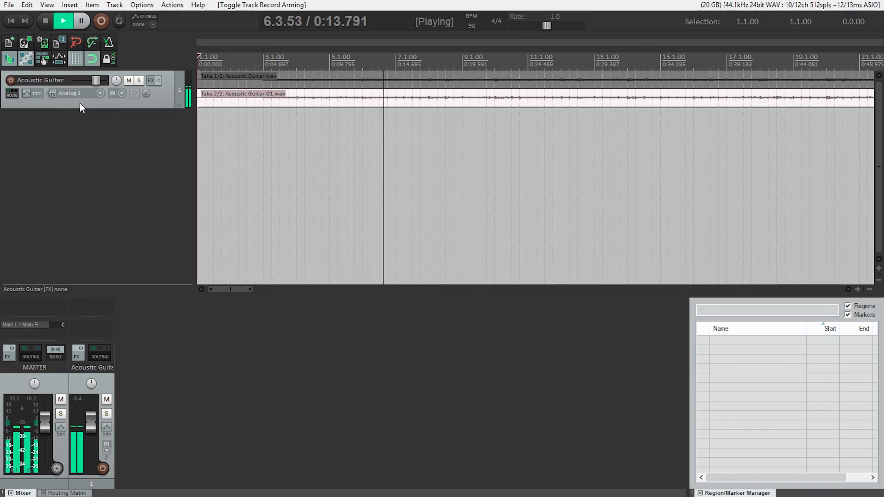
pyautogui.click(45, 20)
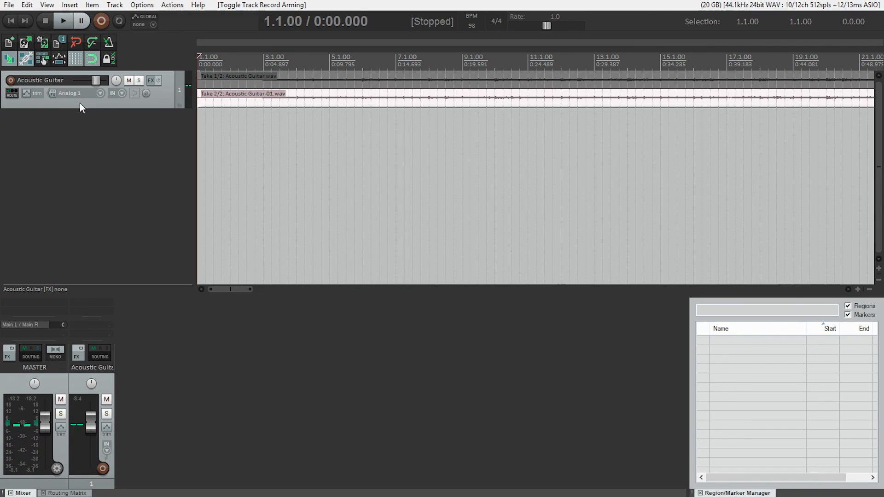